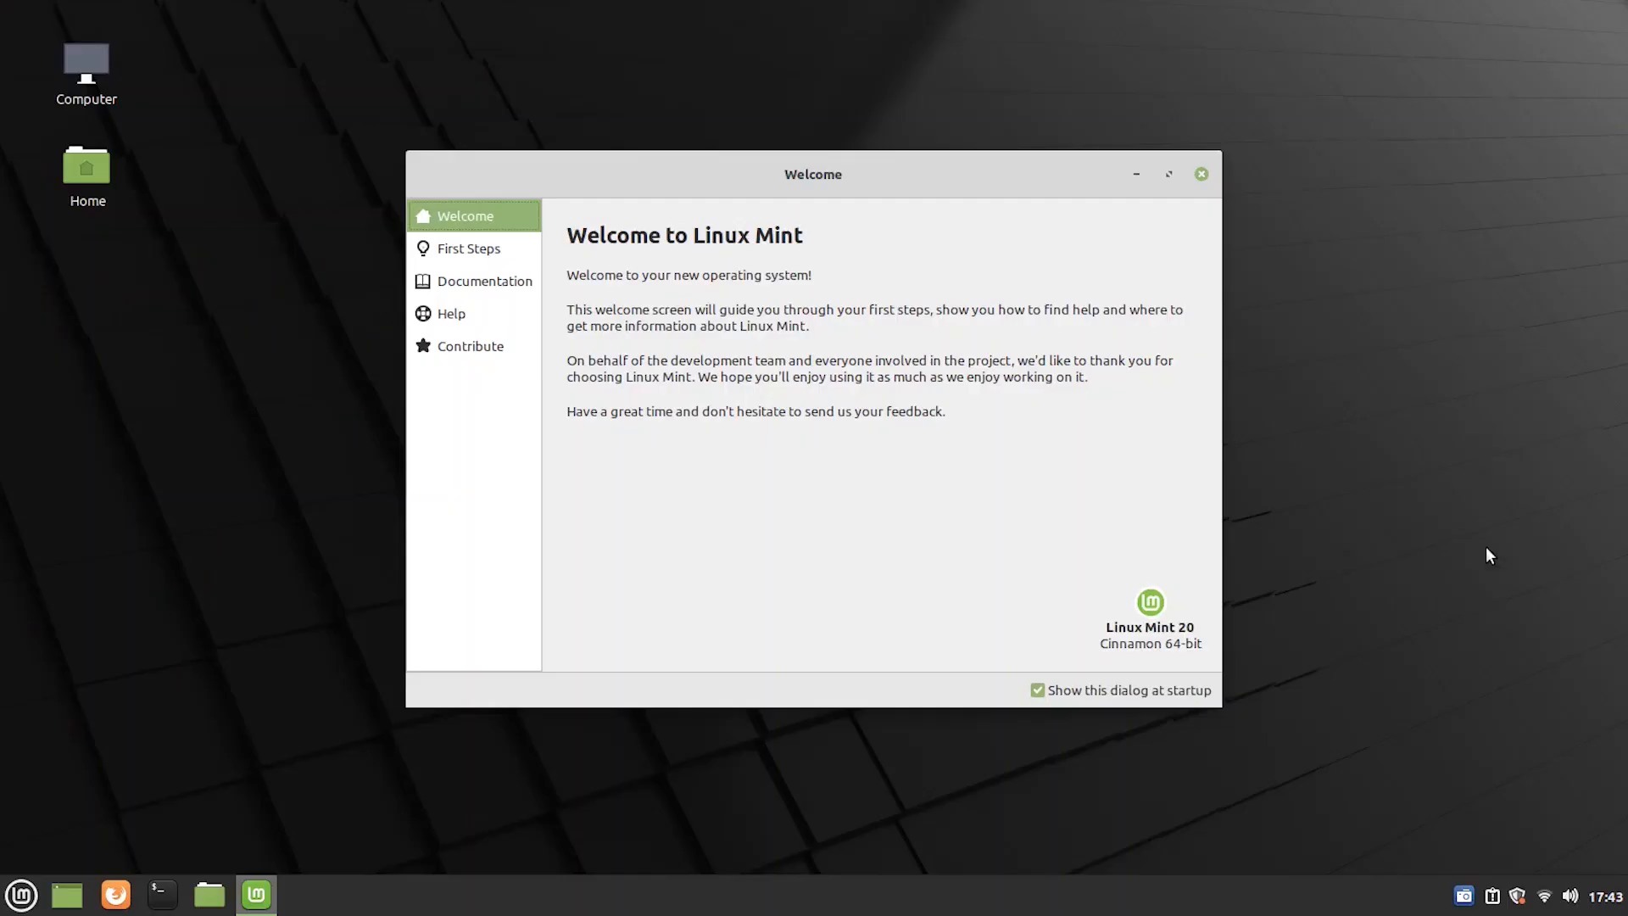
mouse_move(1438, 383)
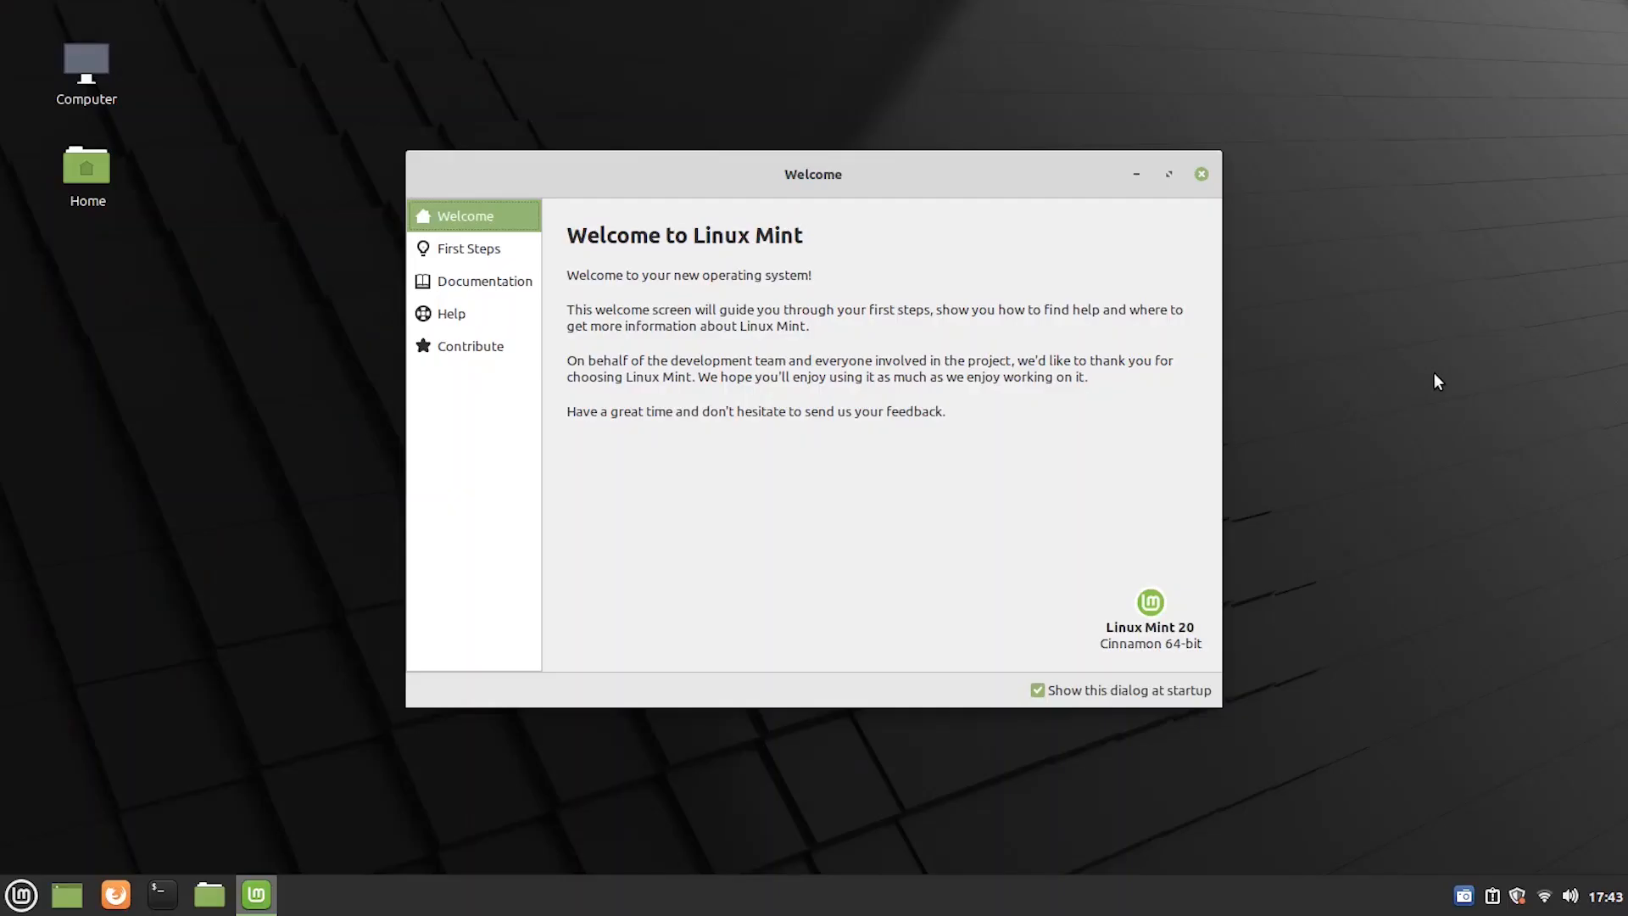
mouse_move(468, 257)
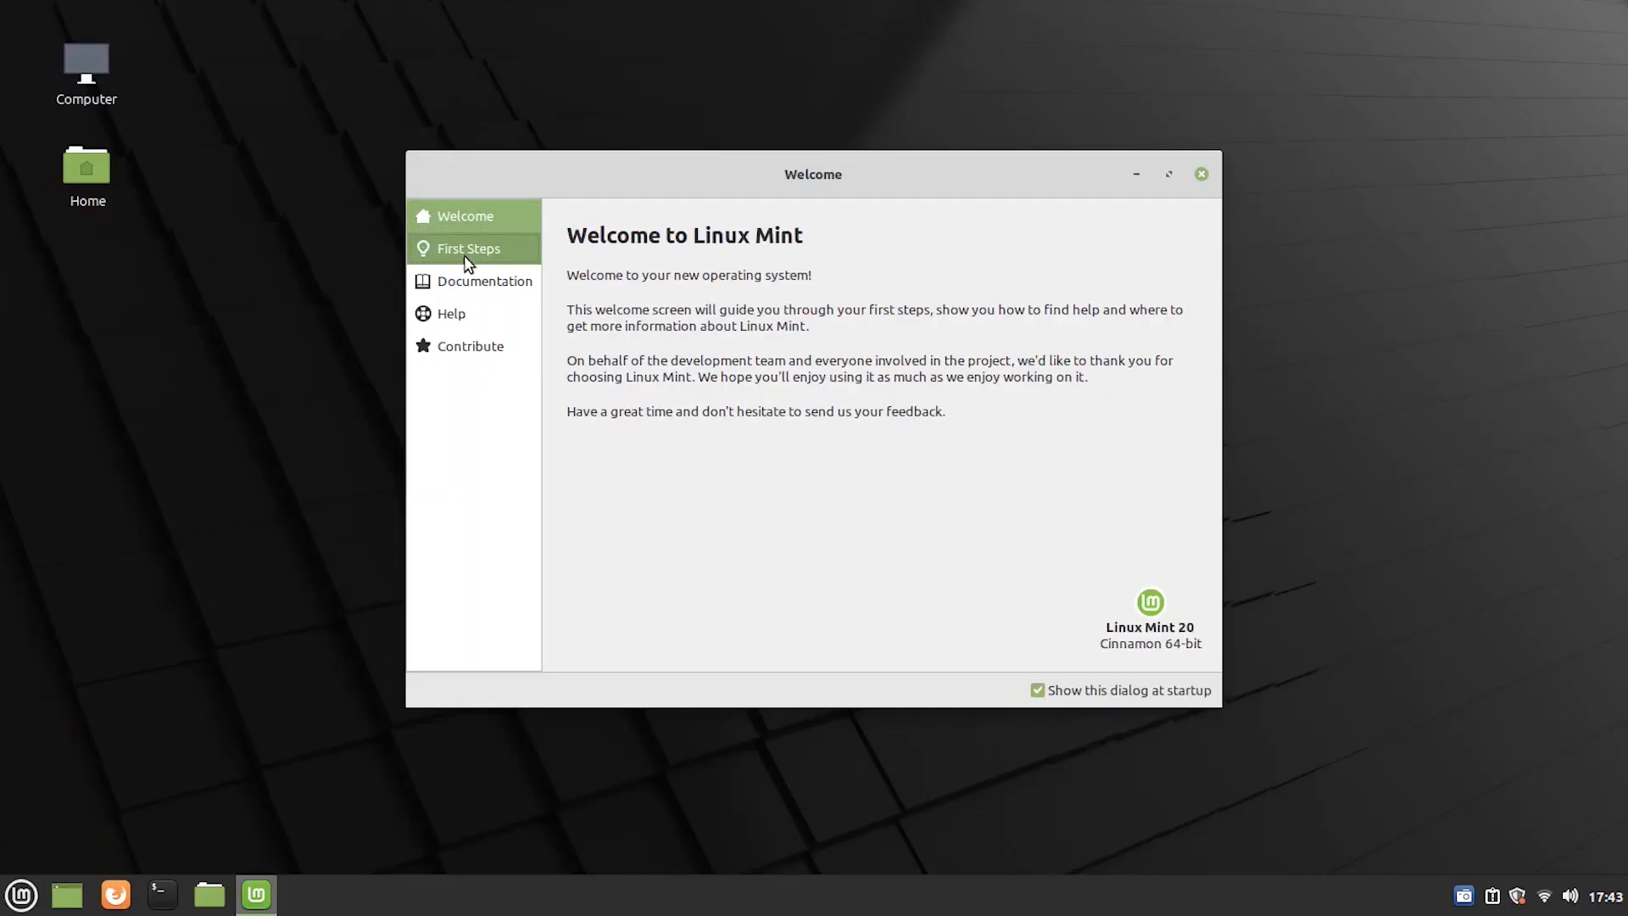
click(451, 313)
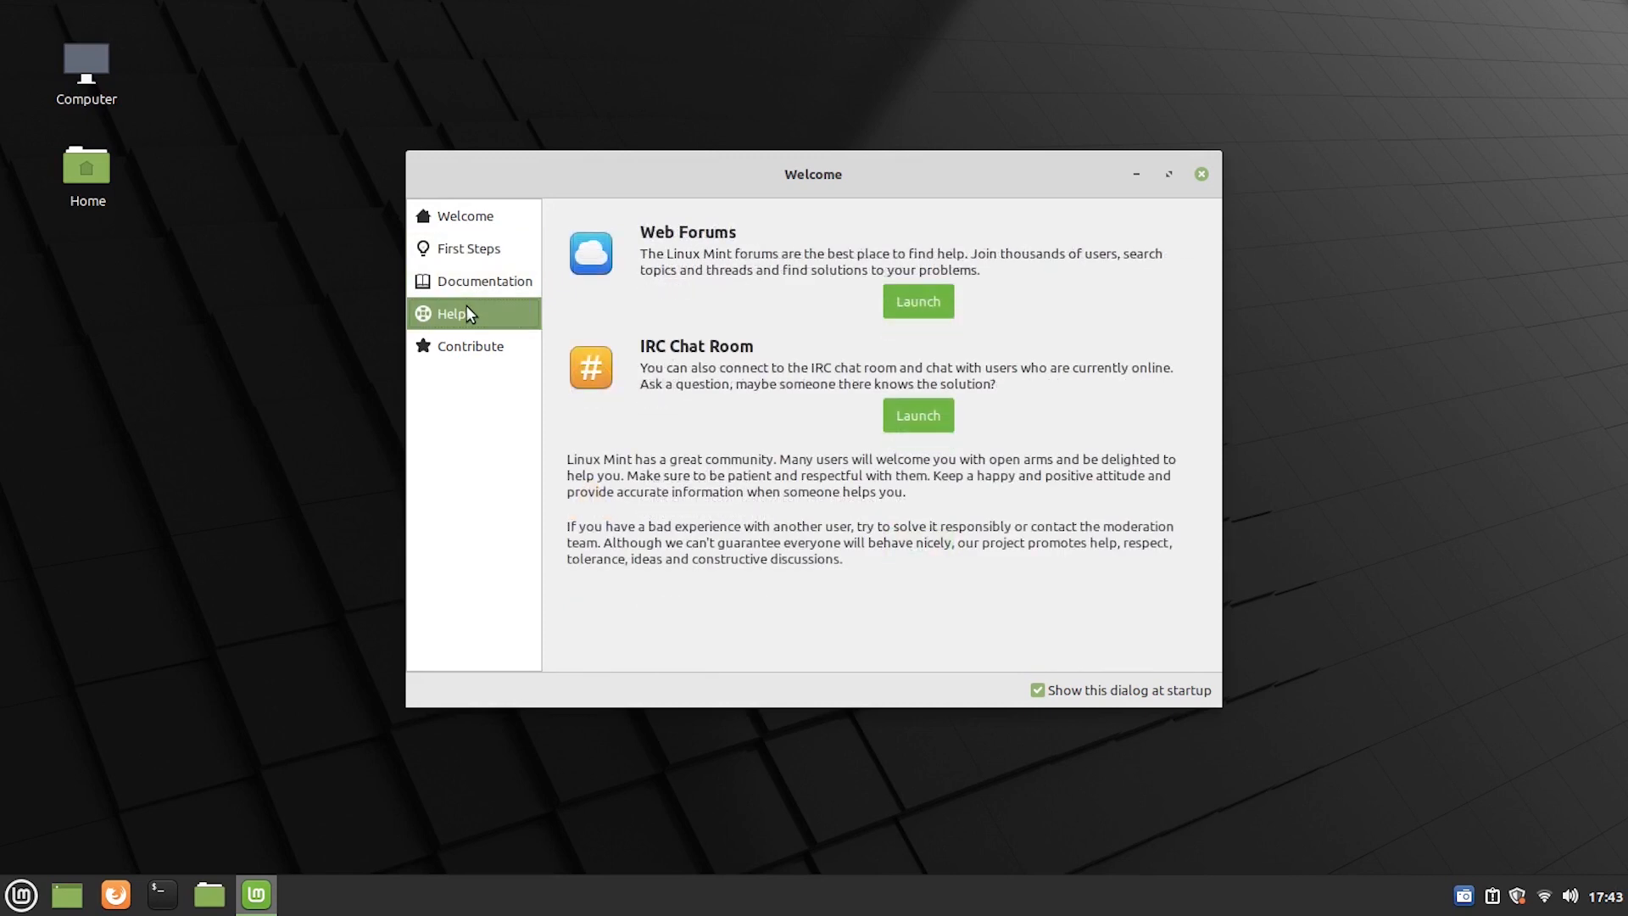
click(471, 346)
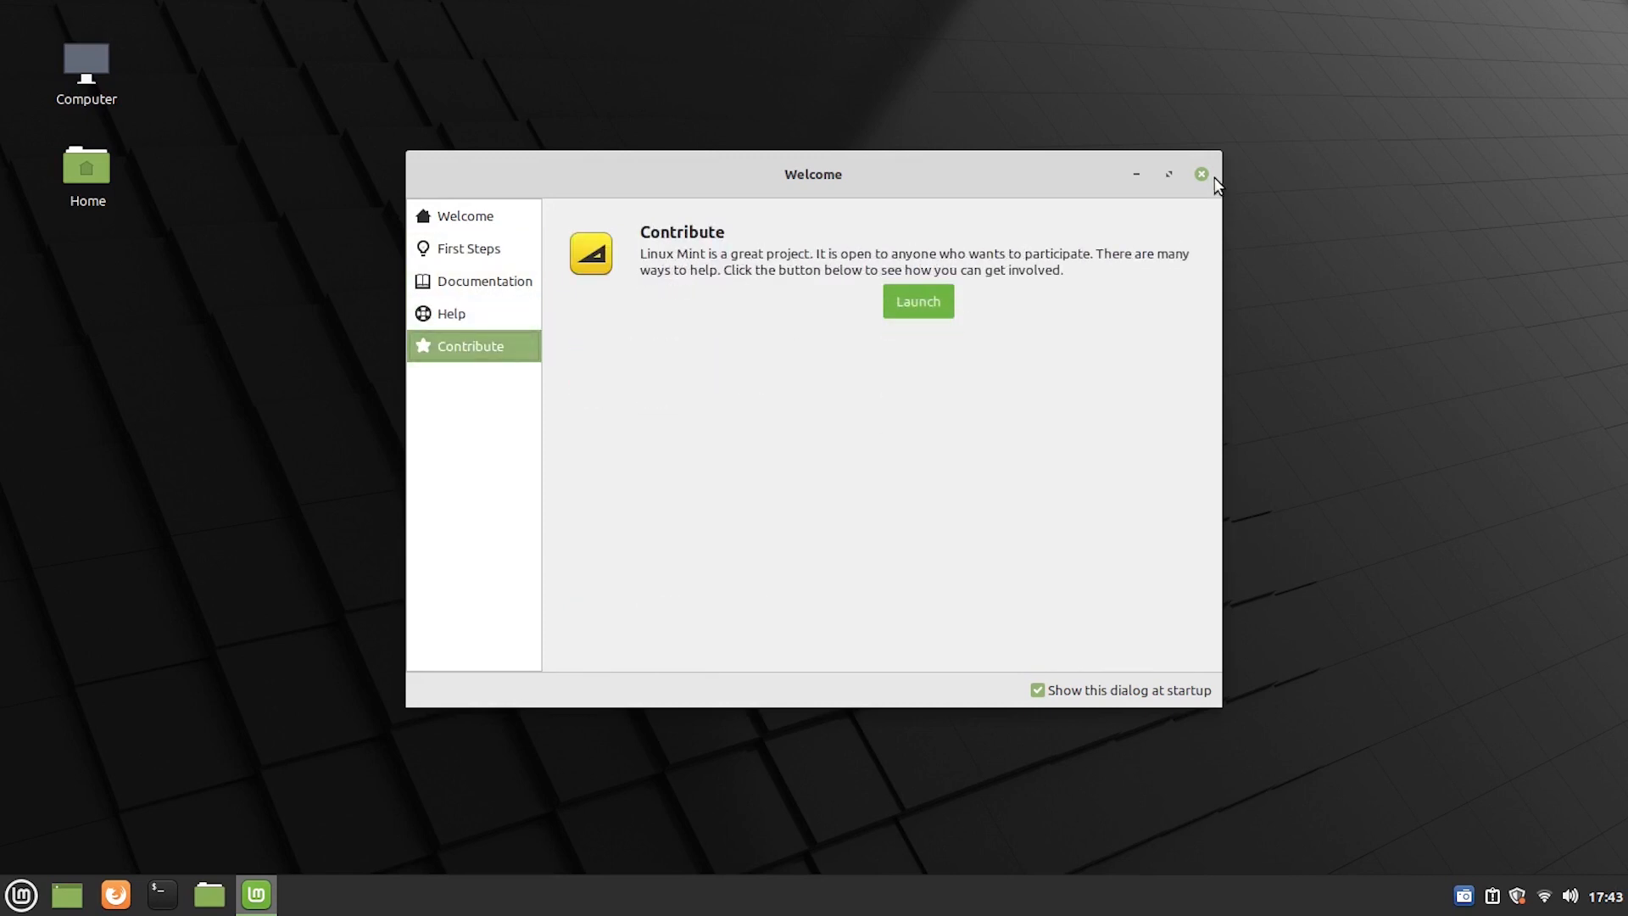
click(465, 217)
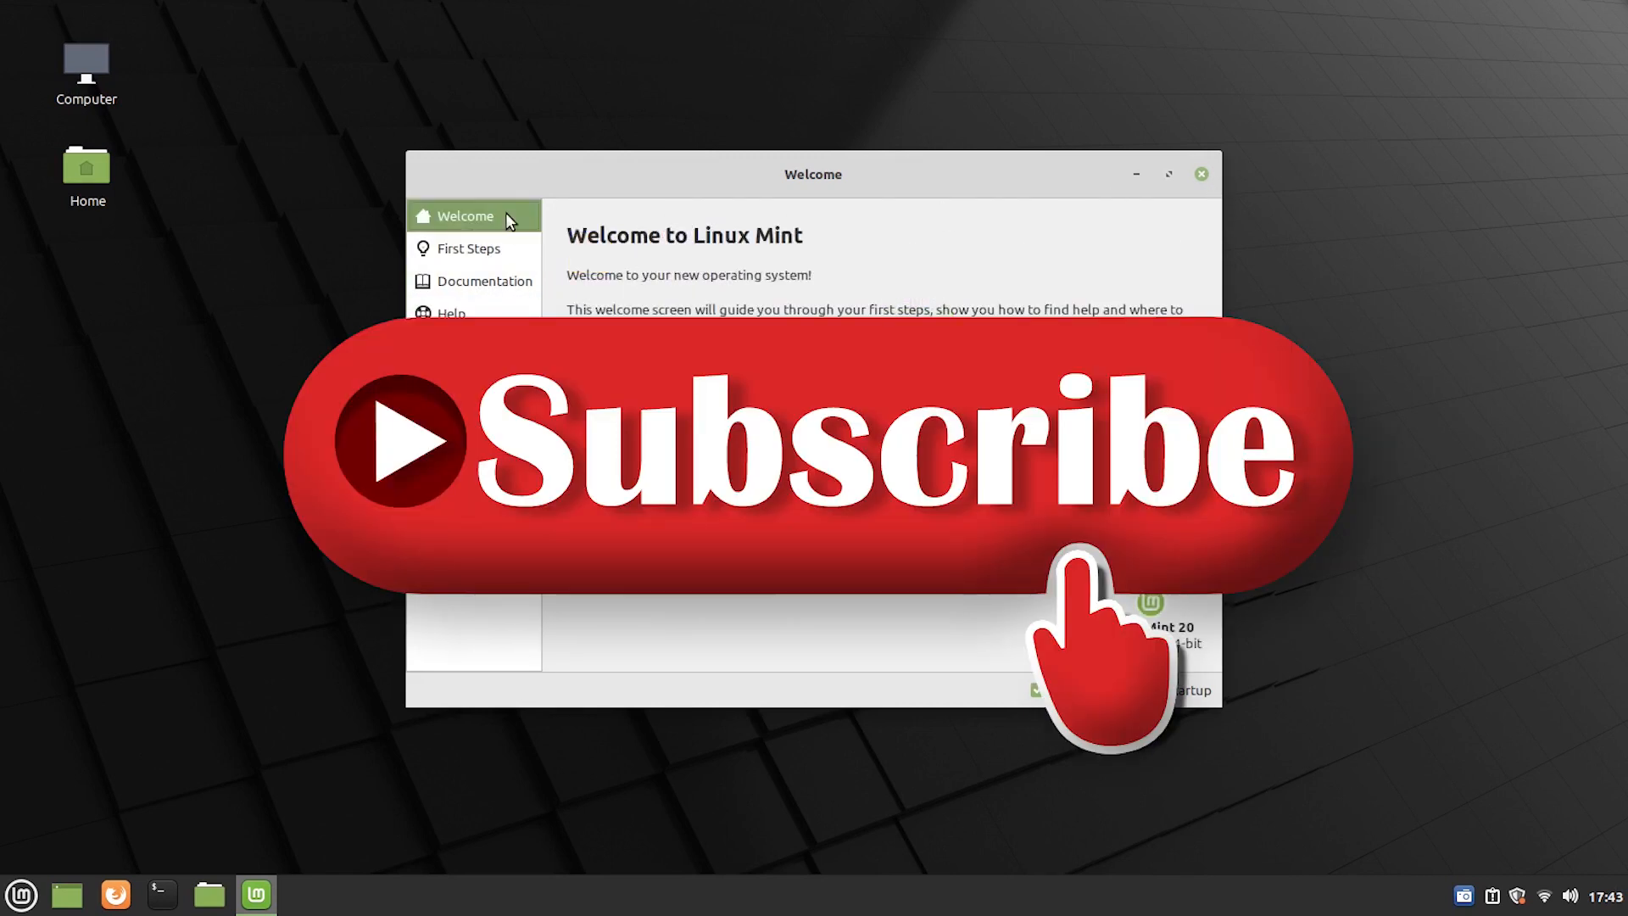